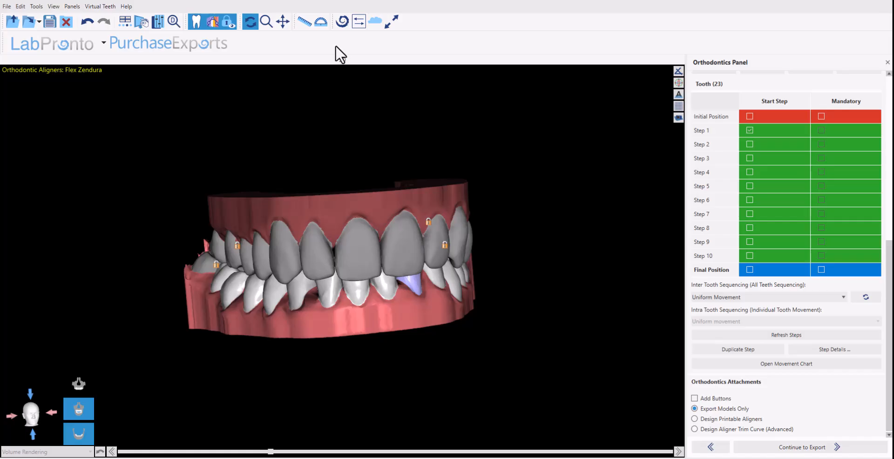
pyautogui.moveTo(290, 56)
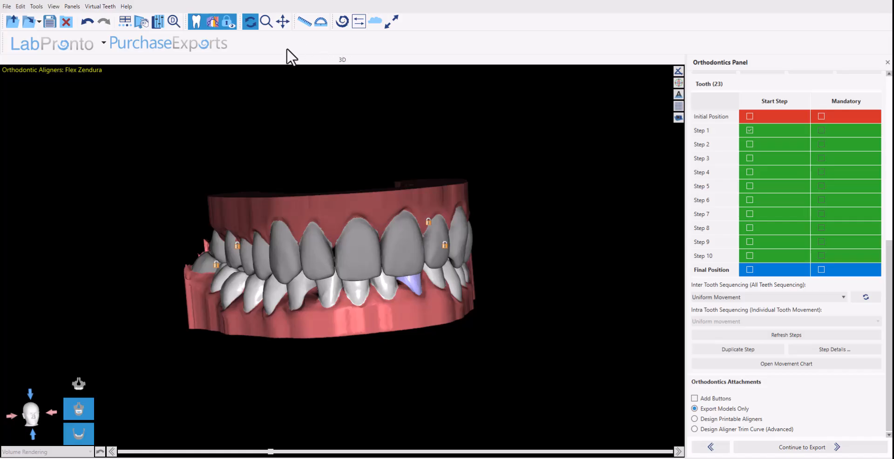
pyautogui.moveTo(487, 217)
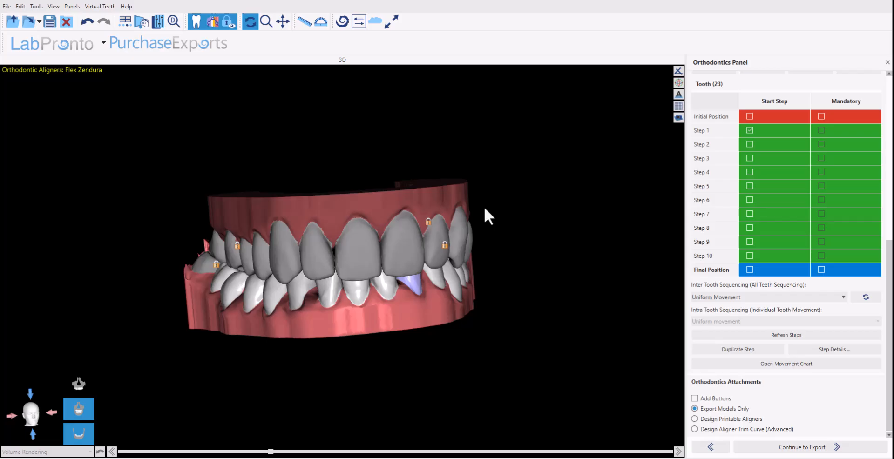
pyautogui.moveTo(493, 220)
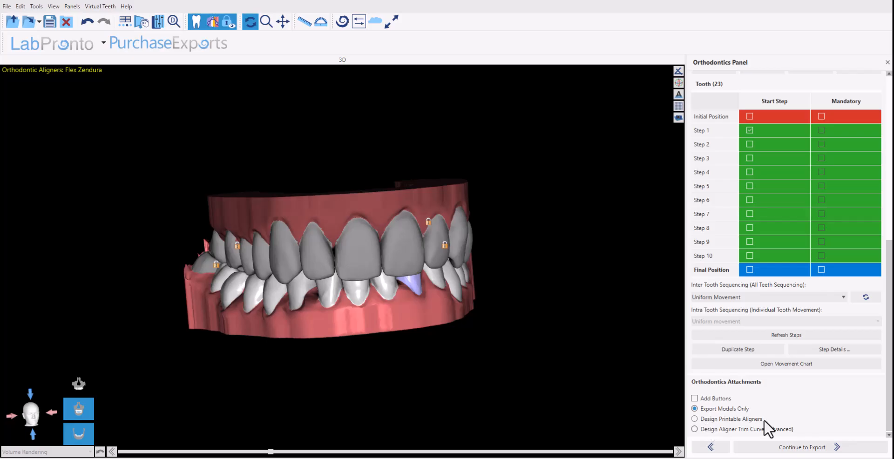
pyautogui.moveTo(754, 438)
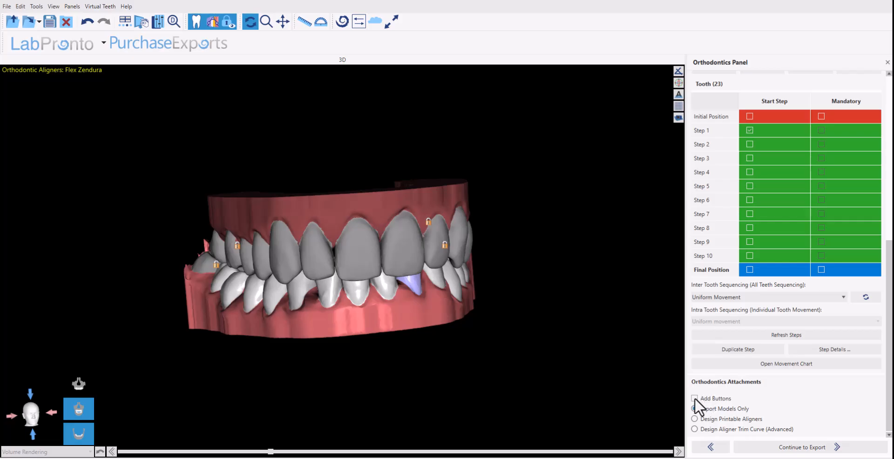
# - Enable Add Buttons under Orthodontics Attachments and continue to button placement
pyautogui.click(694, 398)
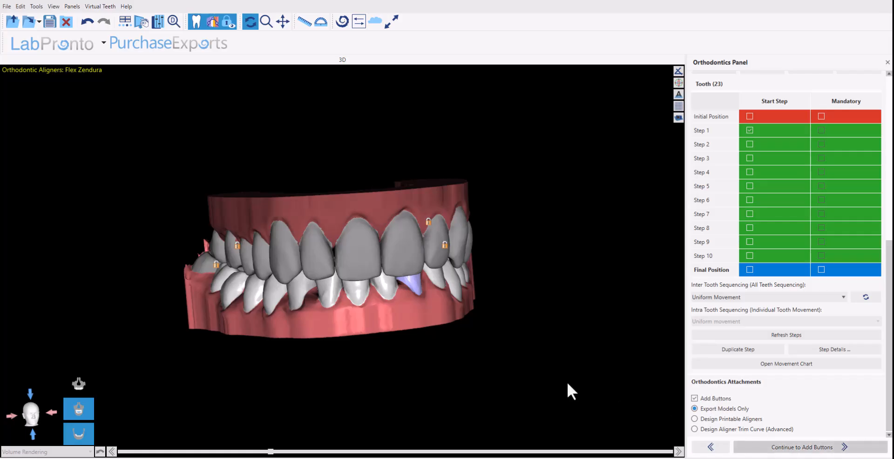
pyautogui.click(800, 447)
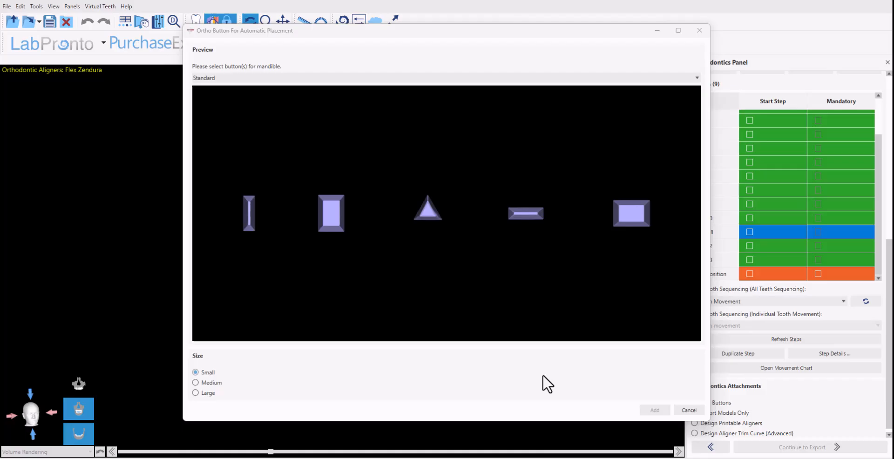
# - Add medium vertical rectangle attachments from the Standard set, after previewing Wedges and Cones
pyautogui.click(444, 78)
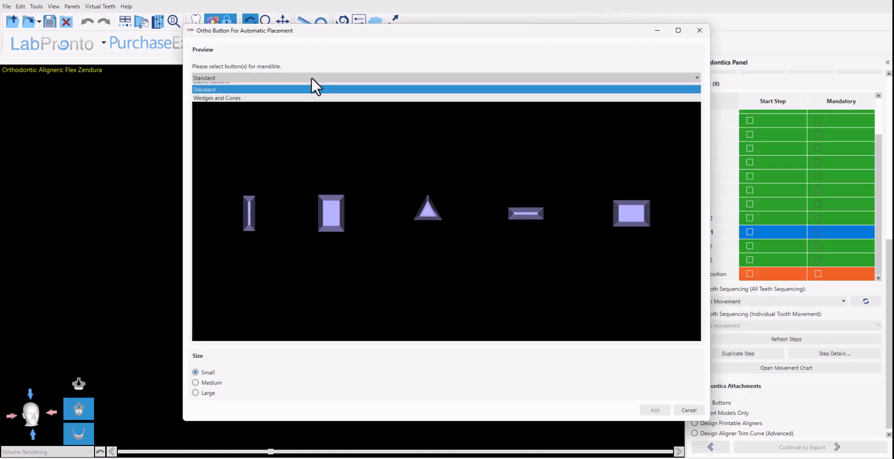
pyautogui.click(444, 89)
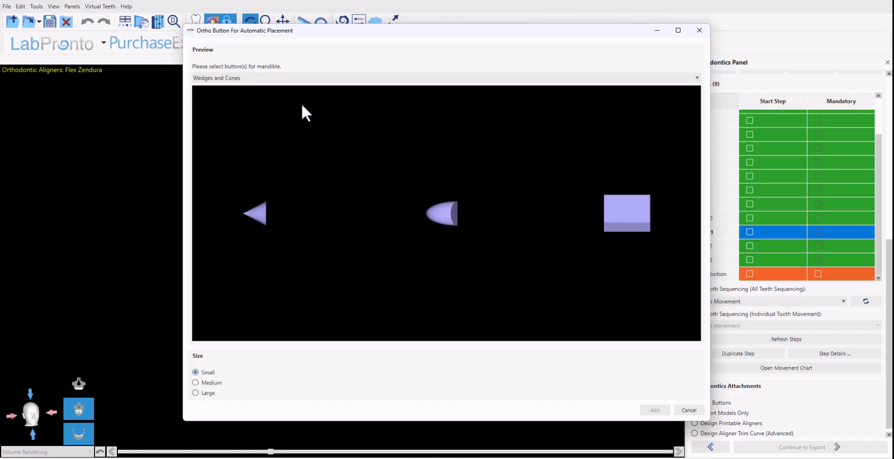
pyautogui.click(446, 79)
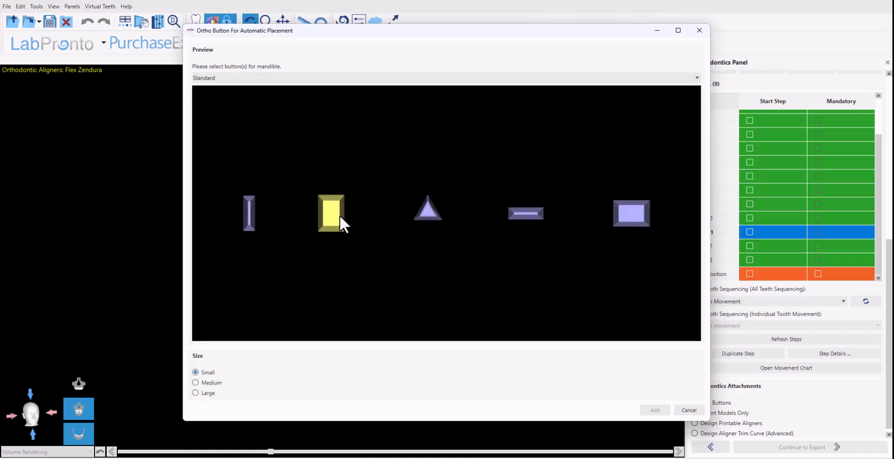
pyautogui.click(330, 212)
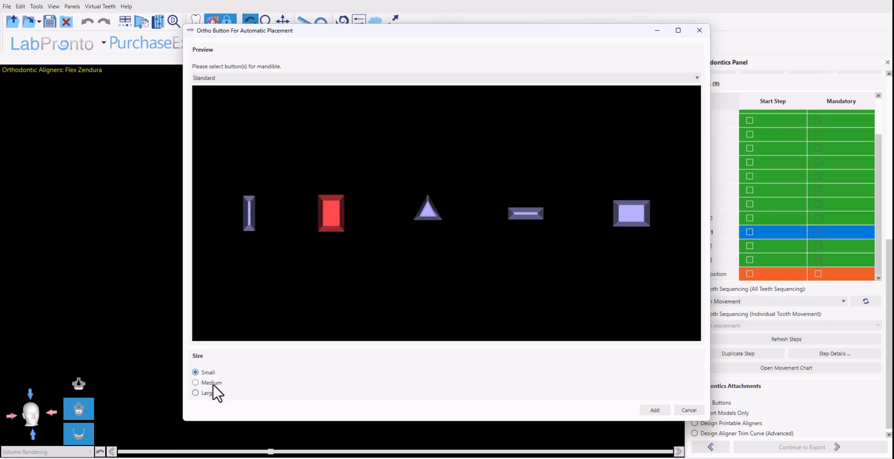
pyautogui.click(195, 383)
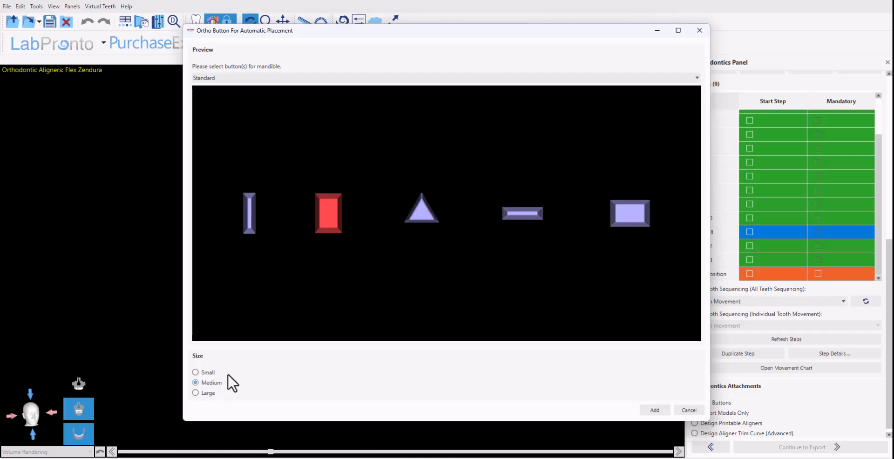
pyautogui.moveTo(319, 236)
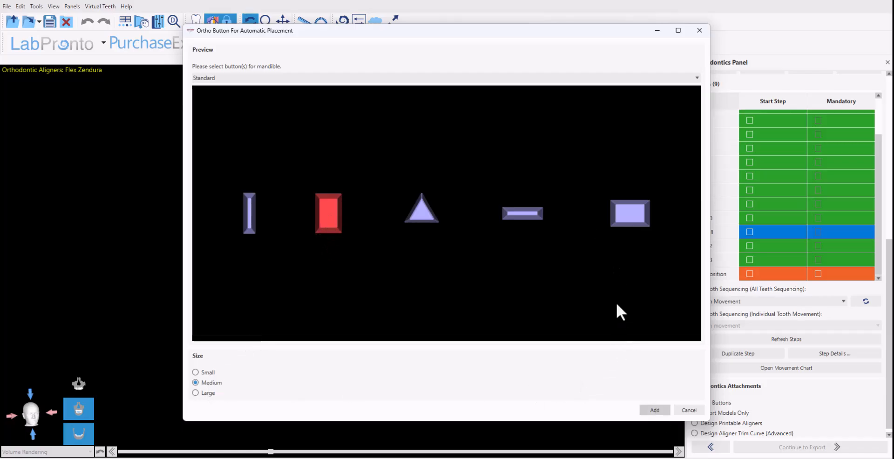
pyautogui.click(653, 410)
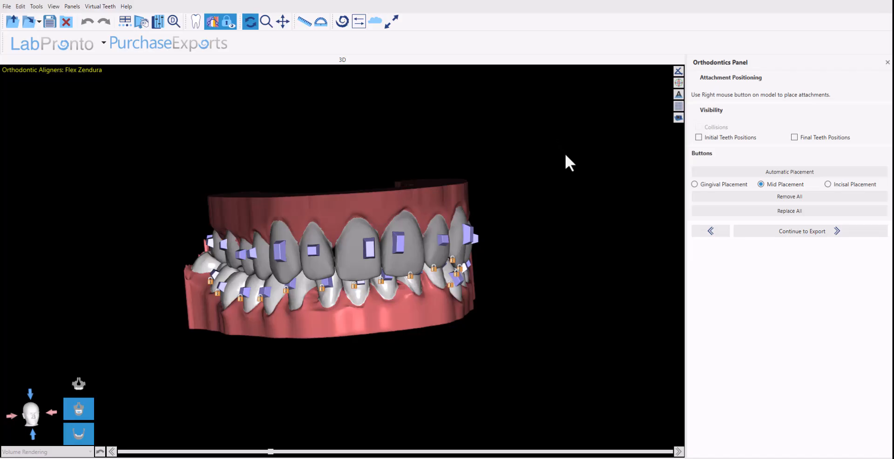
pyautogui.moveTo(567, 162); pyautogui.dragTo(515, 130)
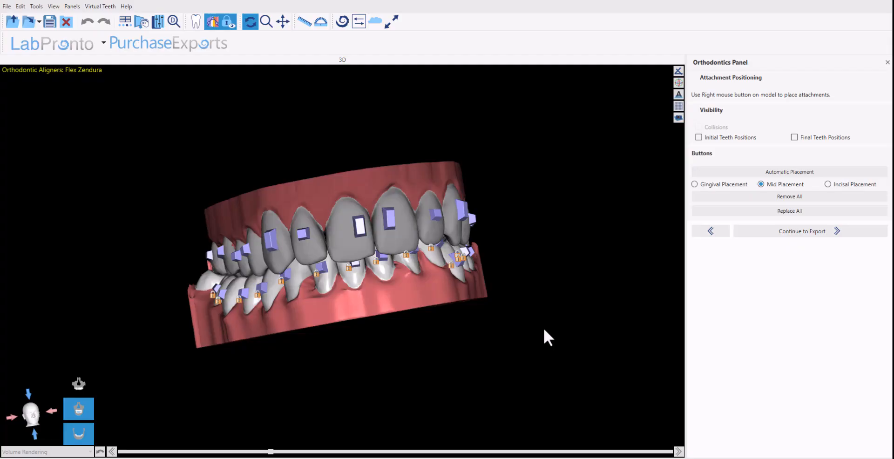
pyautogui.moveTo(547, 337); pyautogui.dragTo(396, 328)
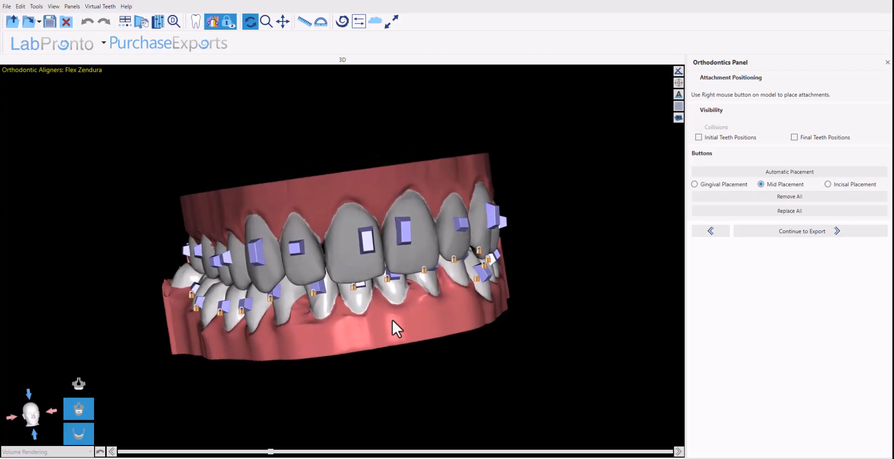
pyautogui.moveTo(396, 330); pyautogui.dragTo(371, 325)
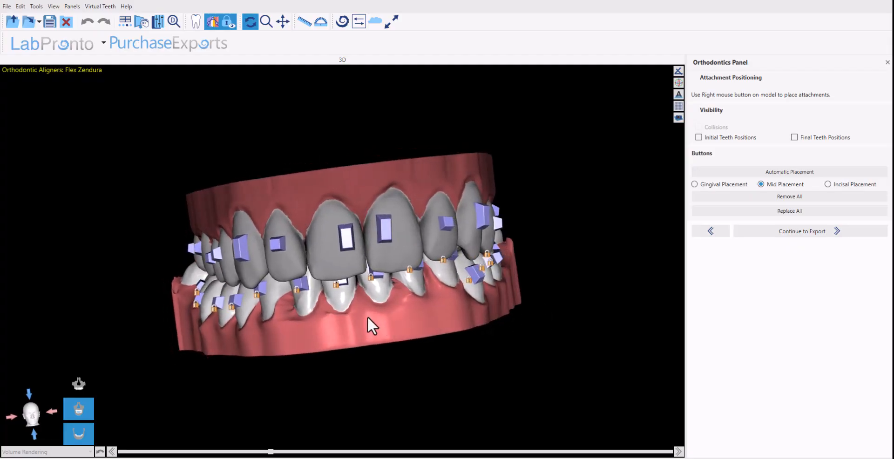
pyautogui.moveTo(370, 325); pyautogui.dragTo(279, 348)
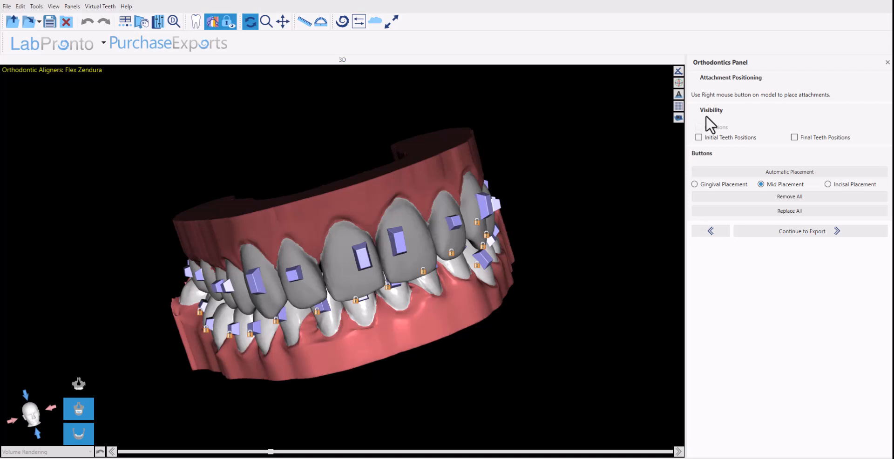
pyautogui.click(699, 137)
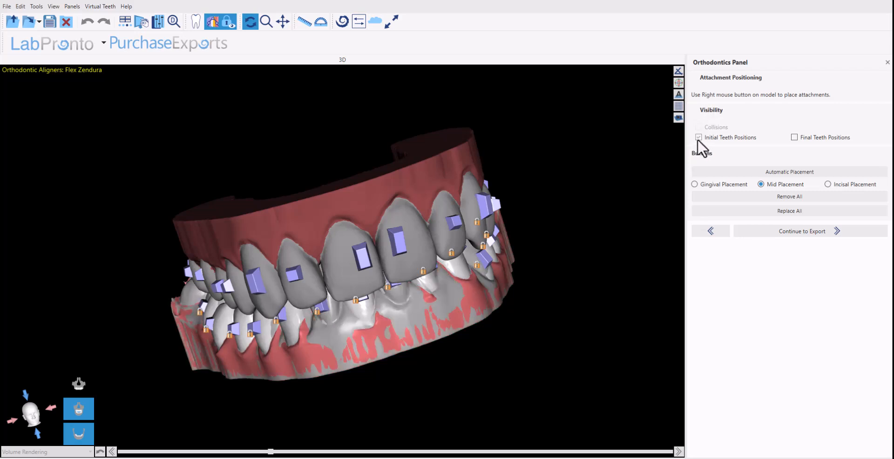
pyautogui.click(698, 136)
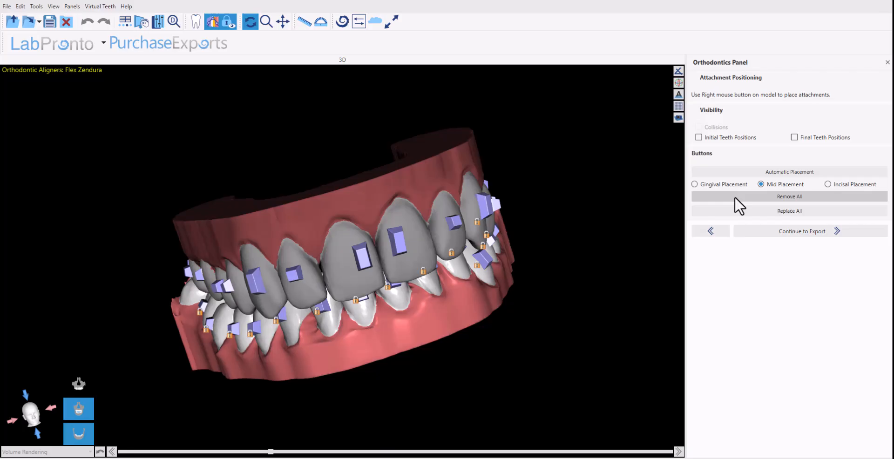
pyautogui.moveTo(747, 219)
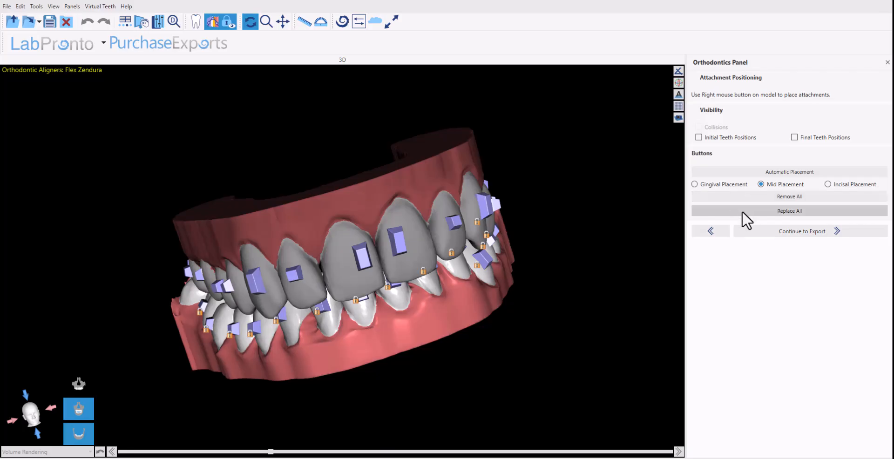
pyautogui.click(789, 211)
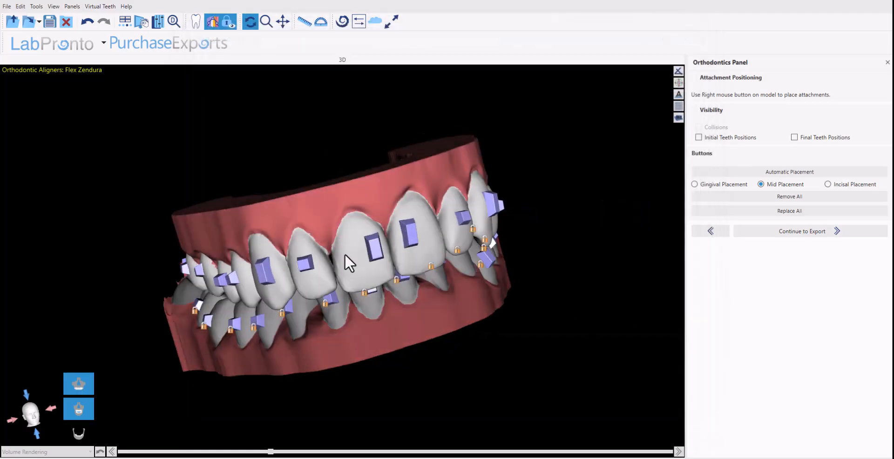
# - Right-click the upper central incisor's attachment to show its measurement gizmo
pyautogui.rightClick(373, 251)
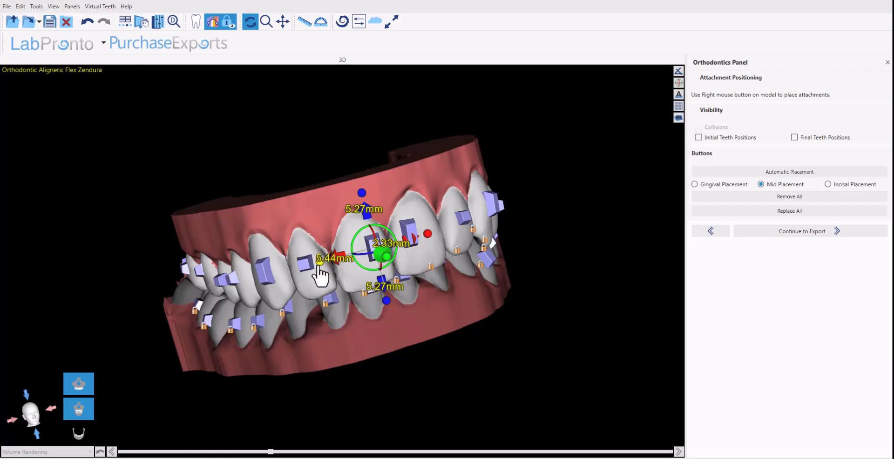
pyautogui.moveTo(331, 268)
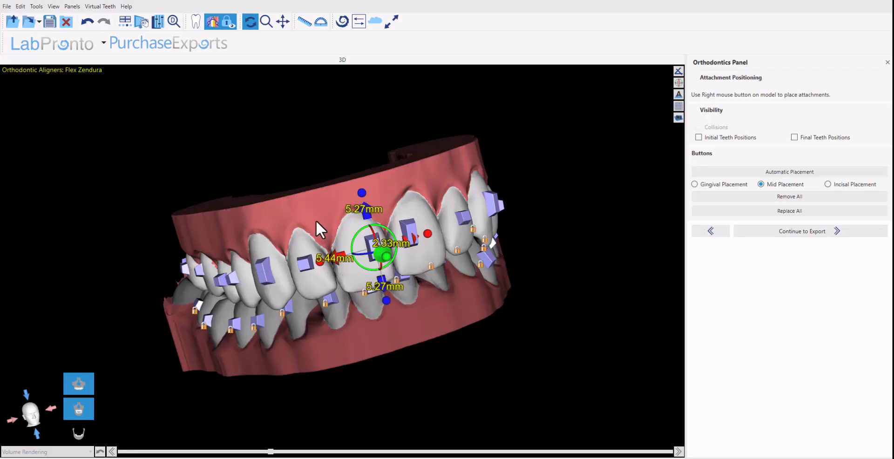
pyautogui.moveTo(371, 260)
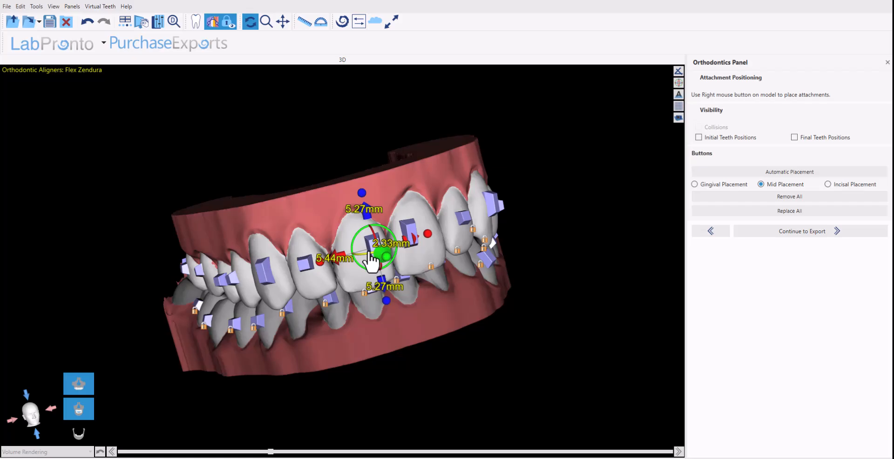
pyautogui.moveTo(305, 274)
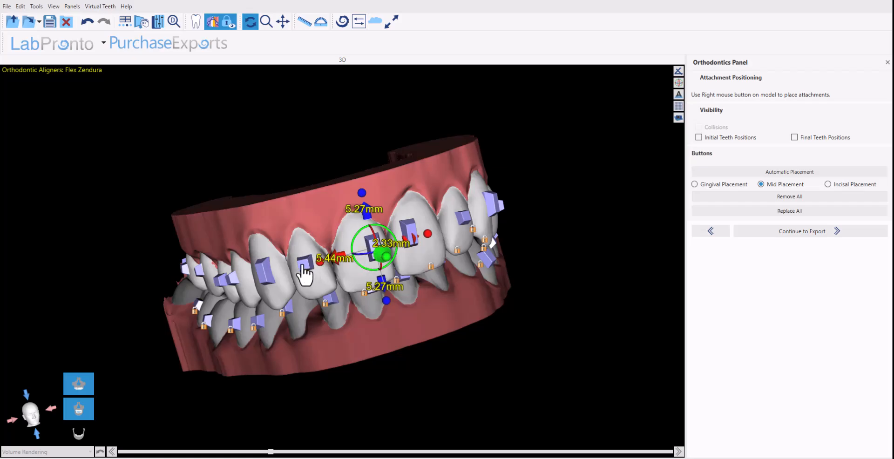
# - Remove the neighbouring front tooth's attachment via its right-click menu
pyautogui.rightClick(305, 274)
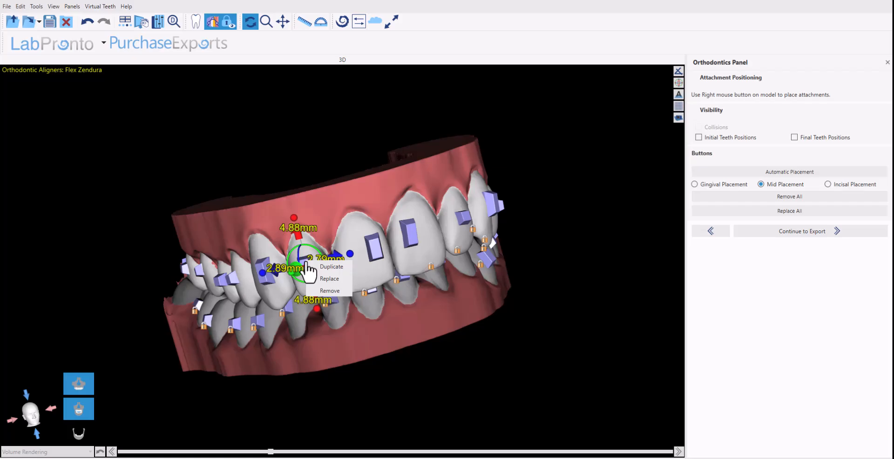
pyautogui.moveTo(331, 266)
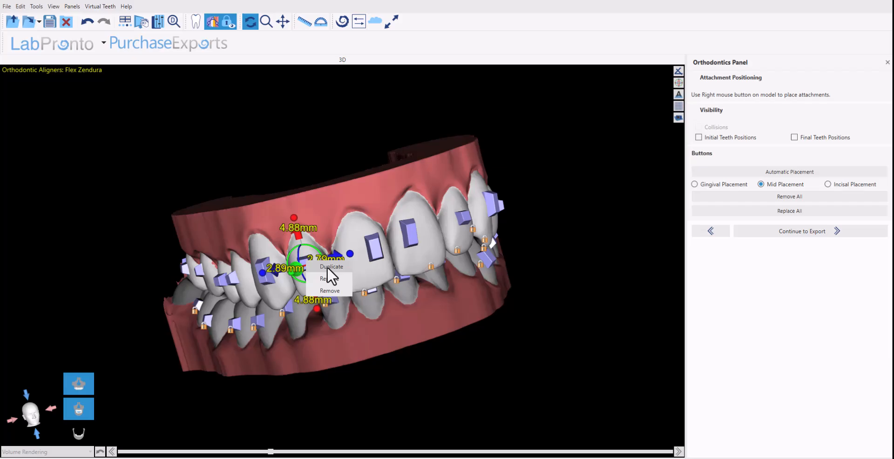
pyautogui.moveTo(330, 282)
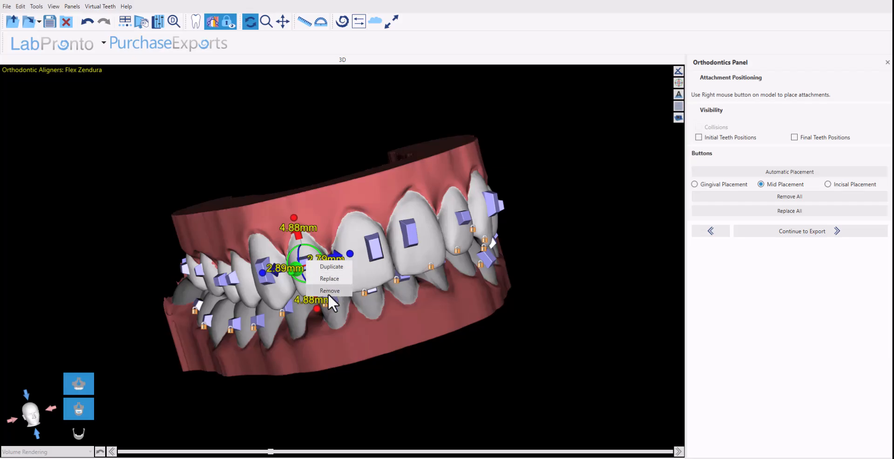
pyautogui.click(330, 290)
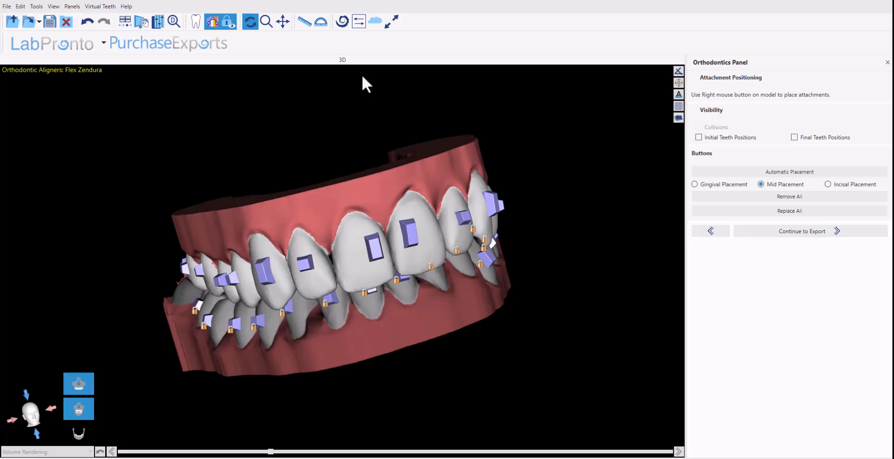